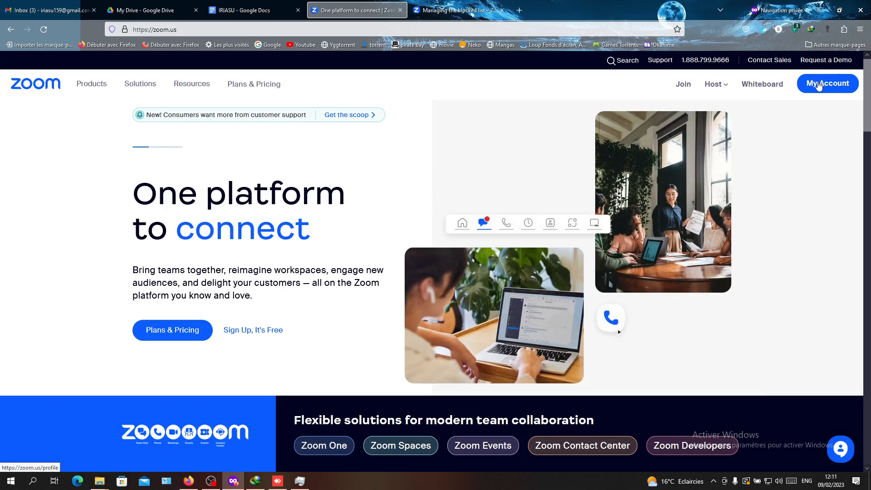
- Open the signed-in profile, then its Settings page listing meeting security options
{"action": "left_click", "coordinate": [828, 83]}
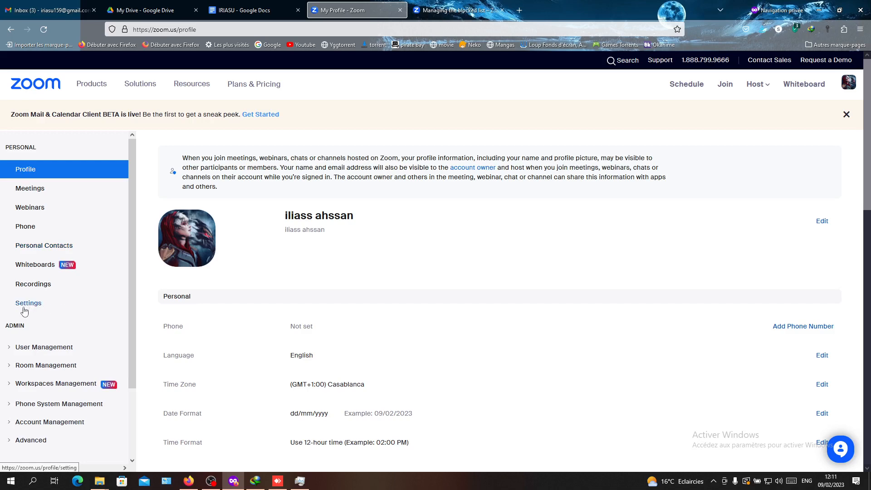
{"action": "left_click", "coordinate": [29, 303]}
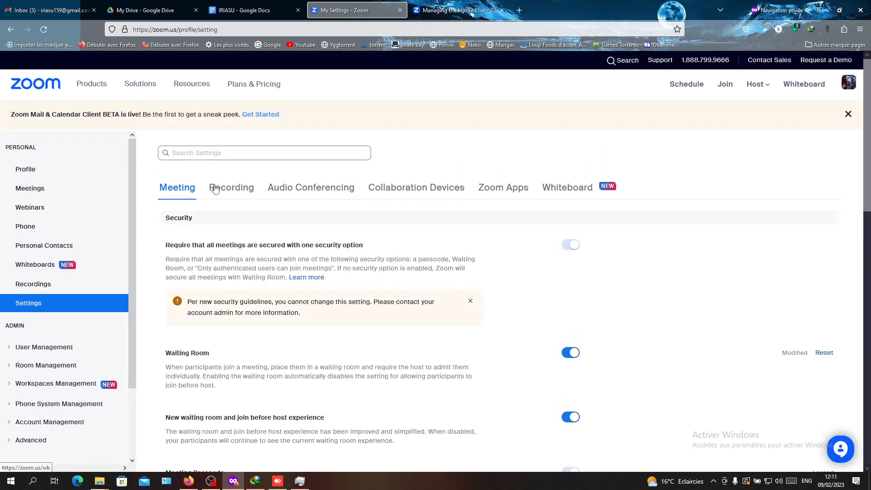
- Scroll the Security section to Waiting Room and the locked meeting passcode options
{"action": "left_click", "coordinate": [177, 187]}
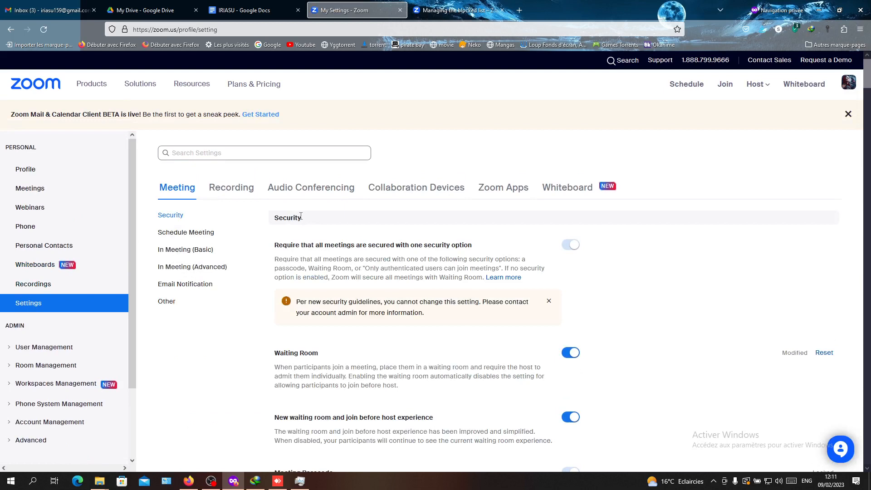
{"action": "mouse_move", "coordinate": [303, 227]}
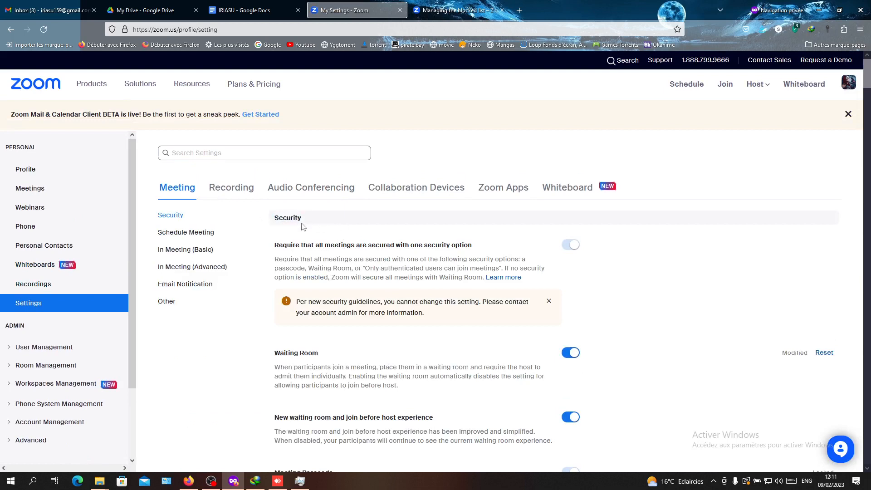
{"action": "mouse_move", "coordinate": [167, 201]}
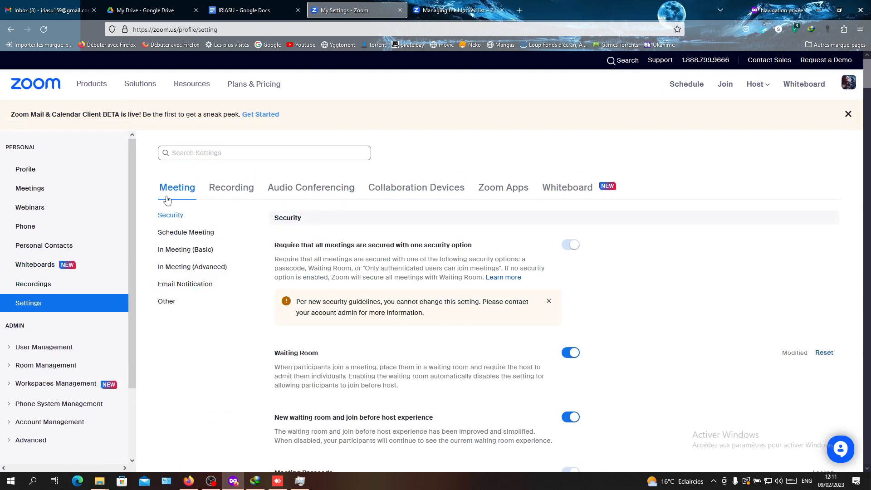
{"action": "mouse_move", "coordinate": [229, 202]}
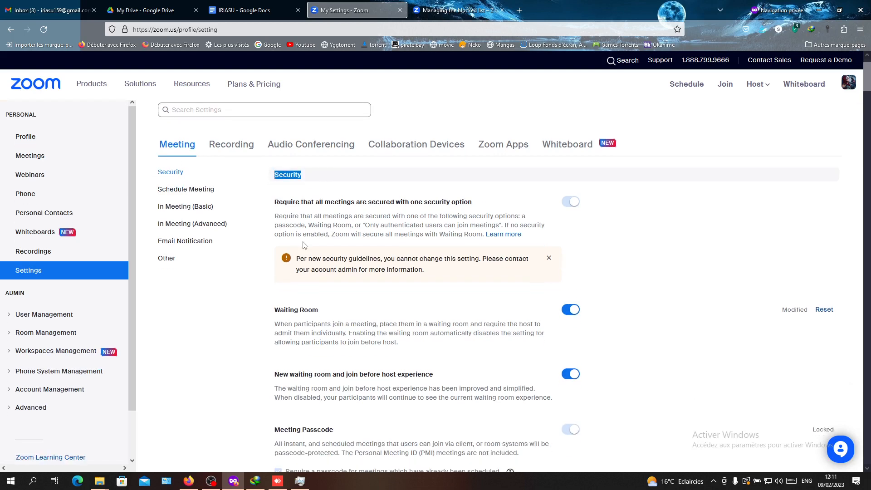
{"action": "scroll", "scroll_direction": "down", "scroll_amount": 3}
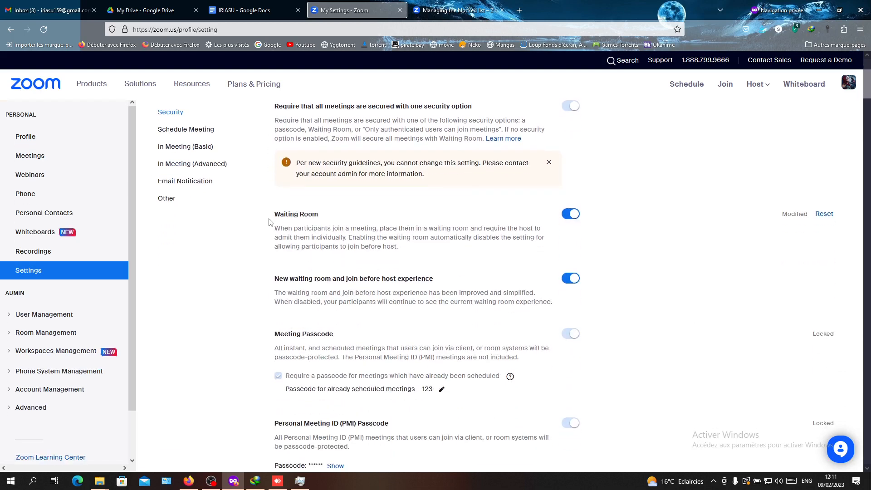
{"action": "left_click_drag", "start_coordinate": [275, 214], "coordinate": [361, 228]}
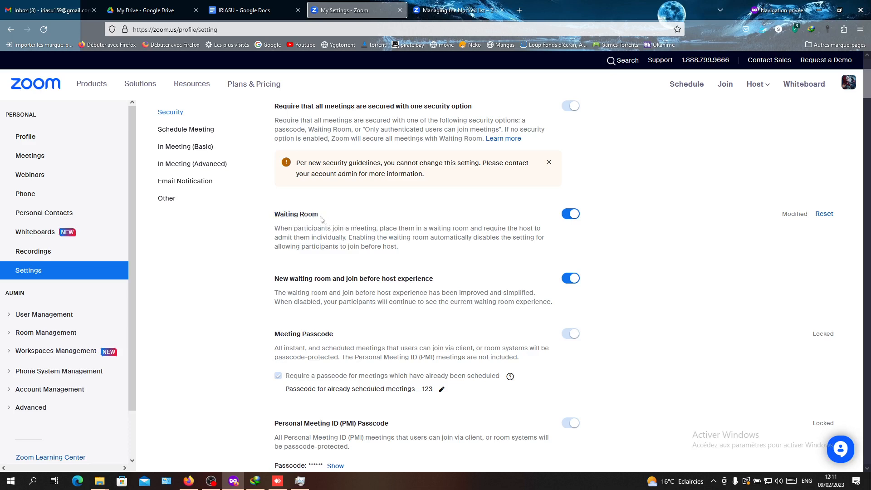
{"action": "mouse_move", "coordinate": [516, 215]}
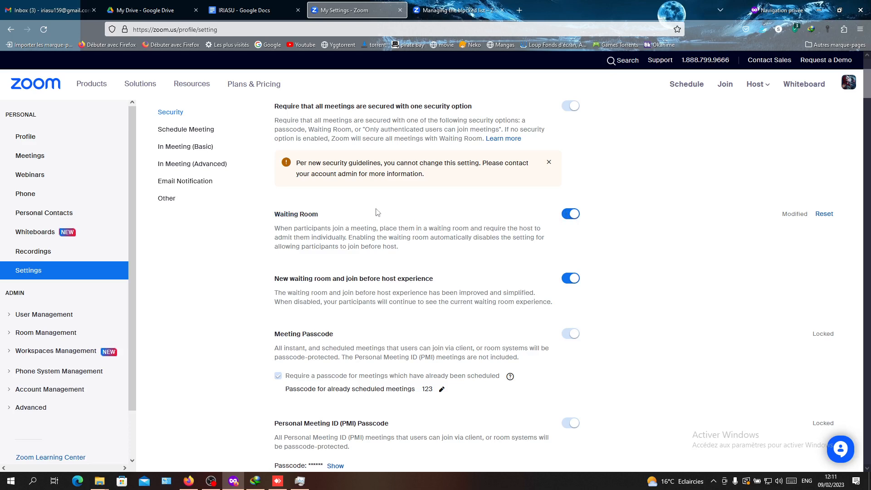
{"action": "mouse_move", "coordinate": [534, 154]}
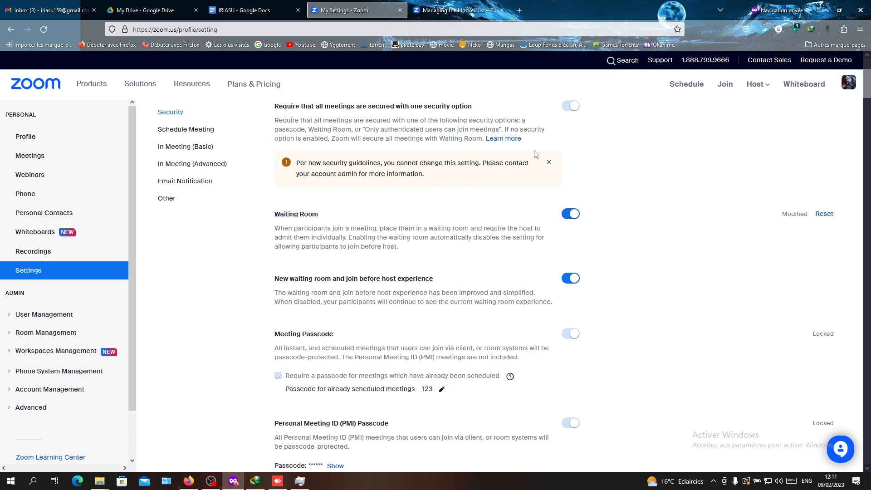
{"action": "mouse_move", "coordinate": [557, 165]}
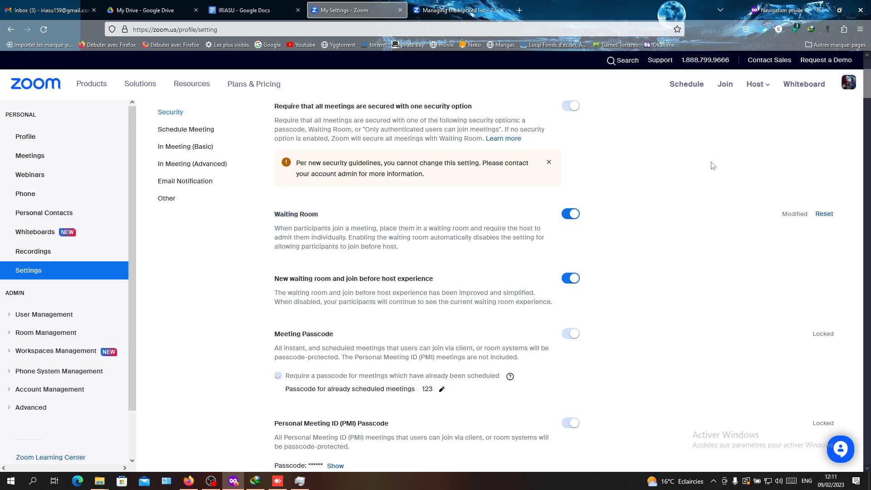
{"action": "mouse_move", "coordinate": [565, 230]}
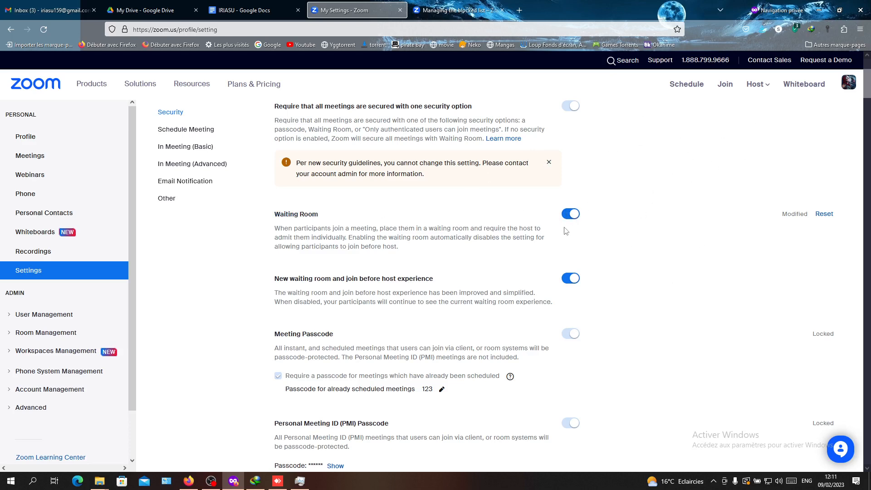
{"action": "mouse_move", "coordinate": [287, 217]}
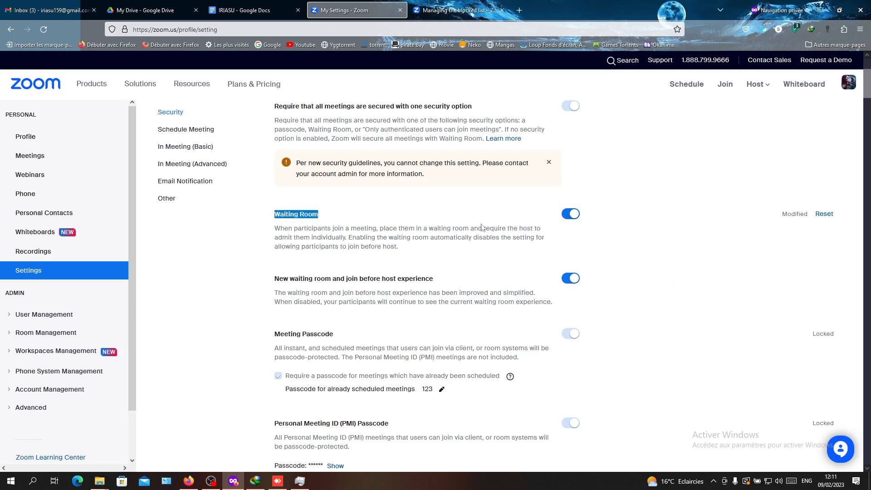
{"action": "mouse_move", "coordinate": [339, 250]}
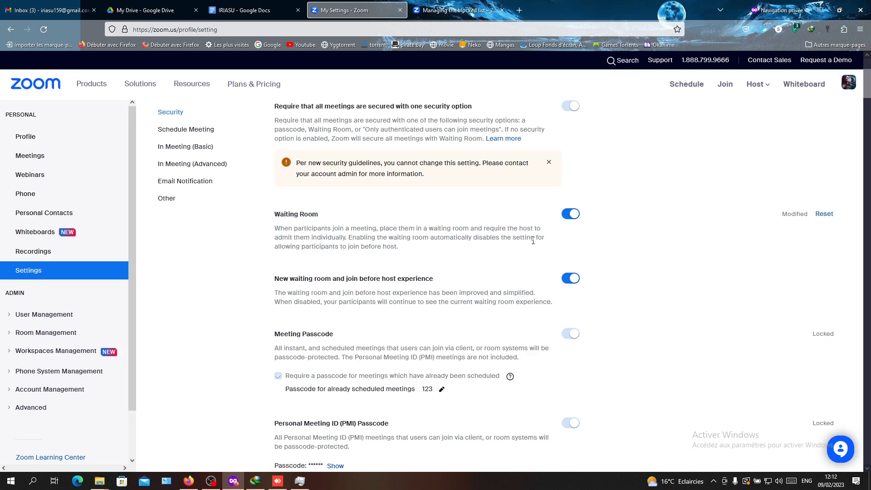
{"action": "mouse_move", "coordinate": [471, 246]}
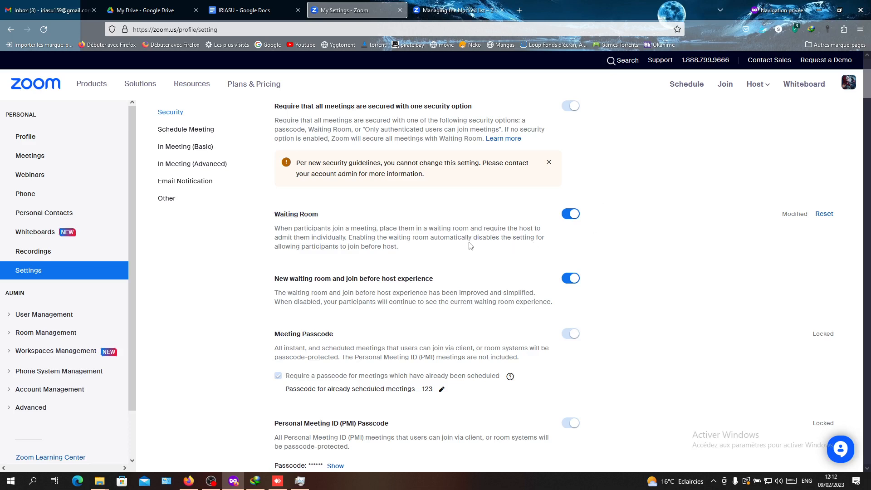
- Scroll to the Personal Meeting ID passcode and phone-participant passcode settings
{"action": "scroll", "scroll_direction": "down", "scroll_amount": 3}
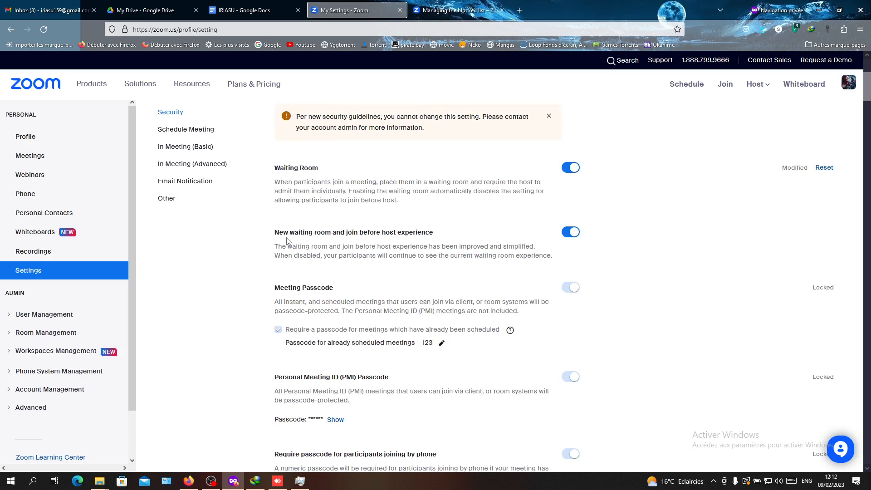
{"action": "mouse_move", "coordinate": [334, 275]}
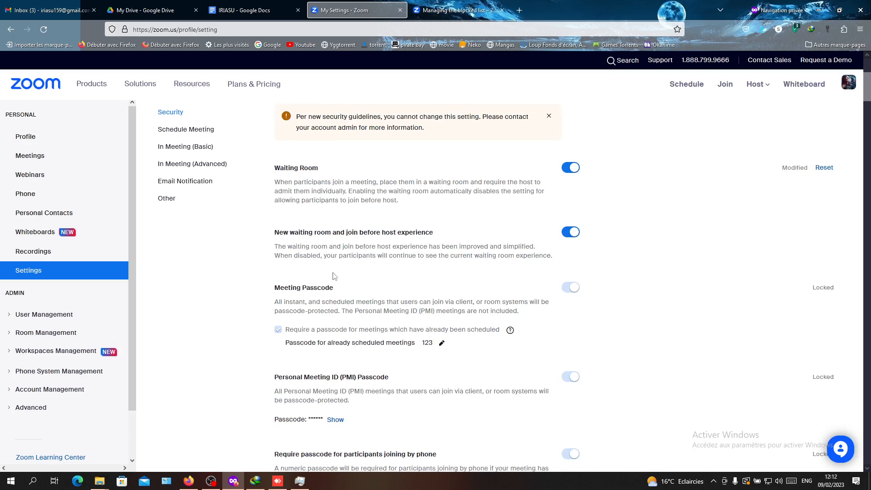
{"action": "mouse_move", "coordinate": [472, 293]}
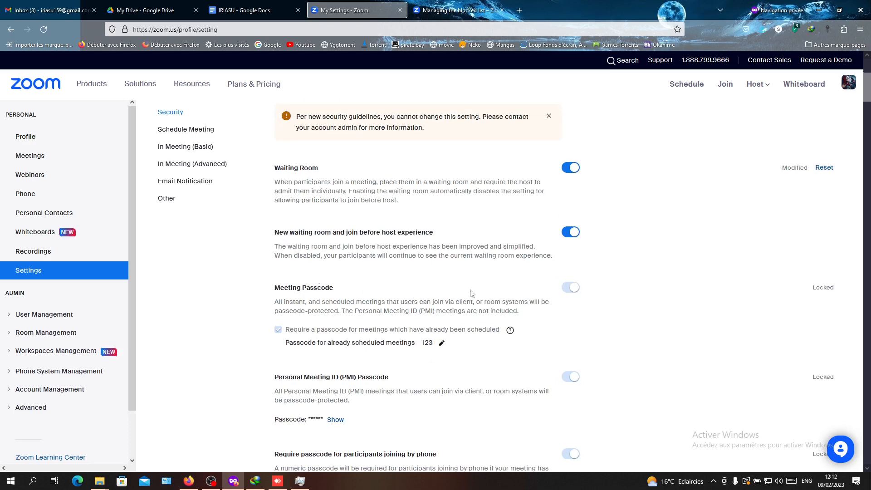
{"action": "mouse_move", "coordinate": [496, 292]}
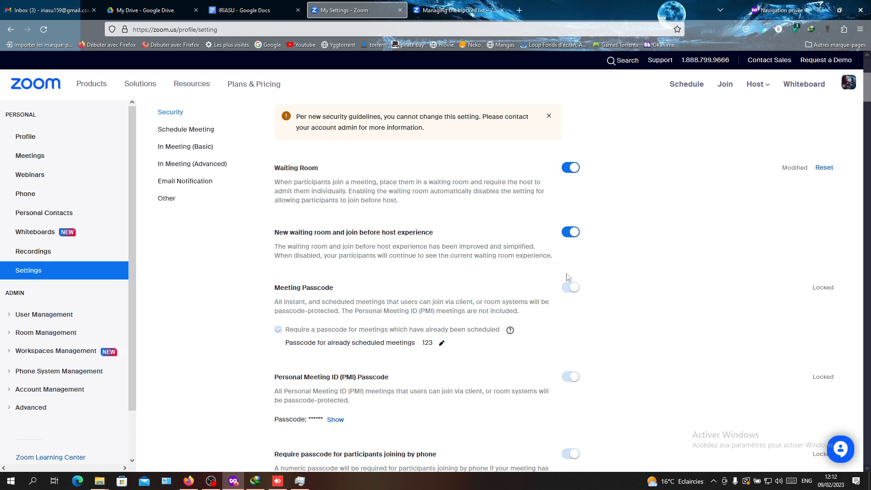
{"action": "mouse_move", "coordinate": [324, 283]}
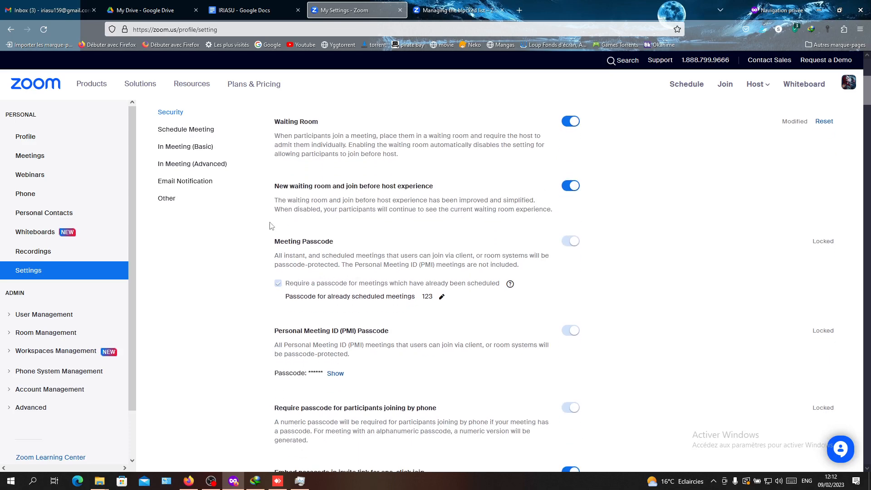
{"action": "mouse_move", "coordinate": [313, 237]}
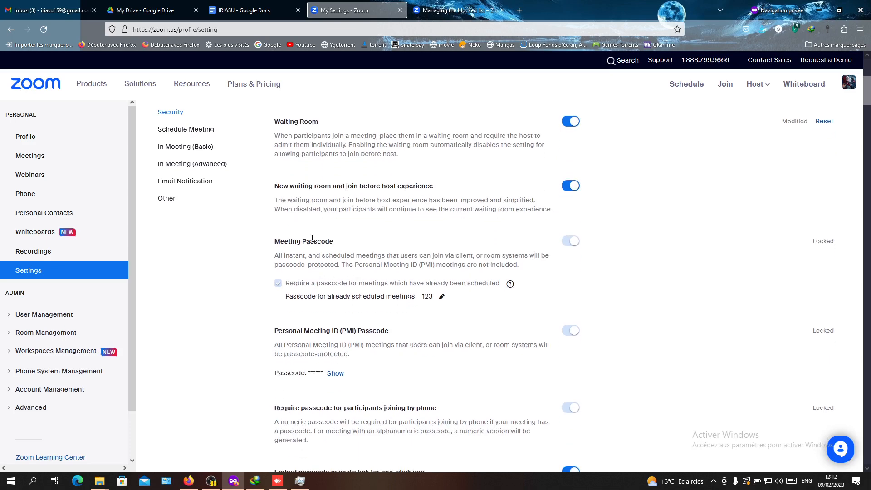
- Highlight 'Only authenticated users can join meetings from Web client', then scroll to country-blocking and encryption
{"action": "scroll", "scroll_direction": "down", "scroll_amount": 3}
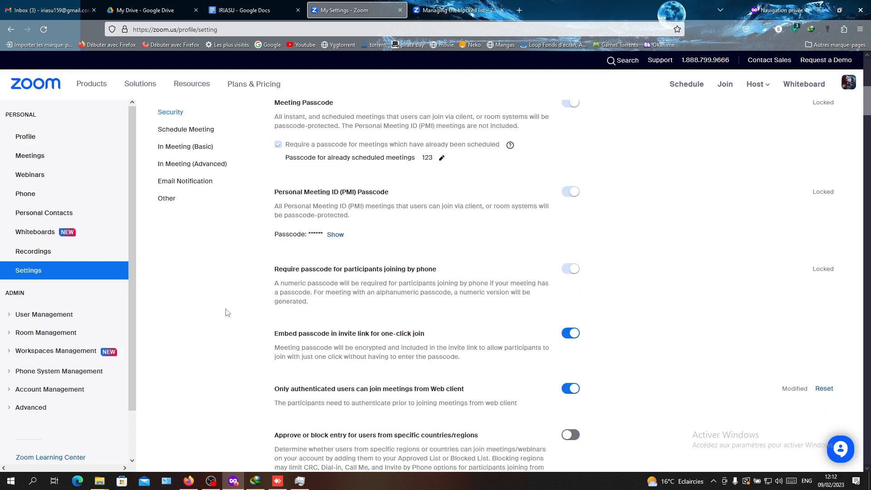
{"action": "scroll", "scroll_direction": "down", "scroll_amount": 3}
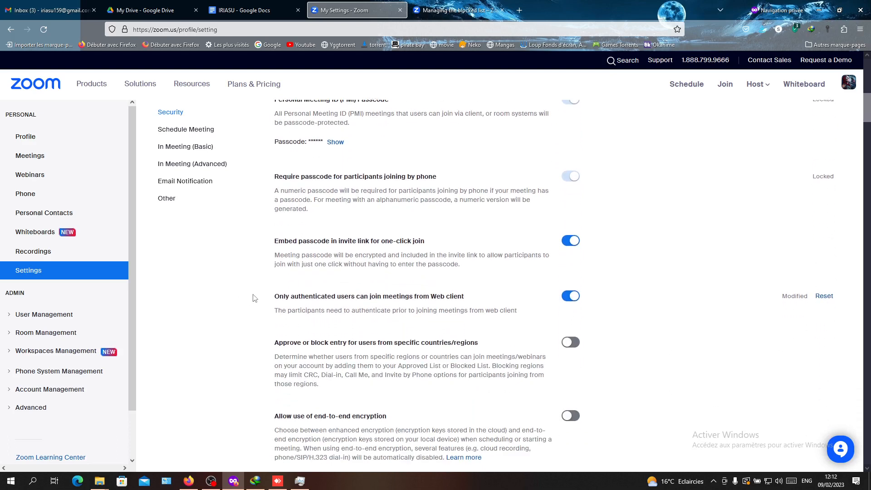
{"action": "scroll", "scroll_direction": "down", "scroll_amount": 3}
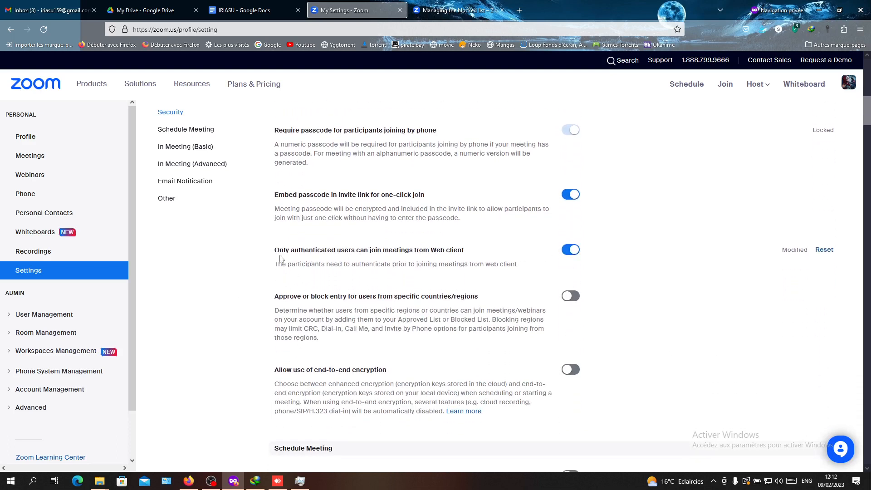
{"action": "left_click_drag", "start_coordinate": [281, 249], "coordinate": [450, 249]}
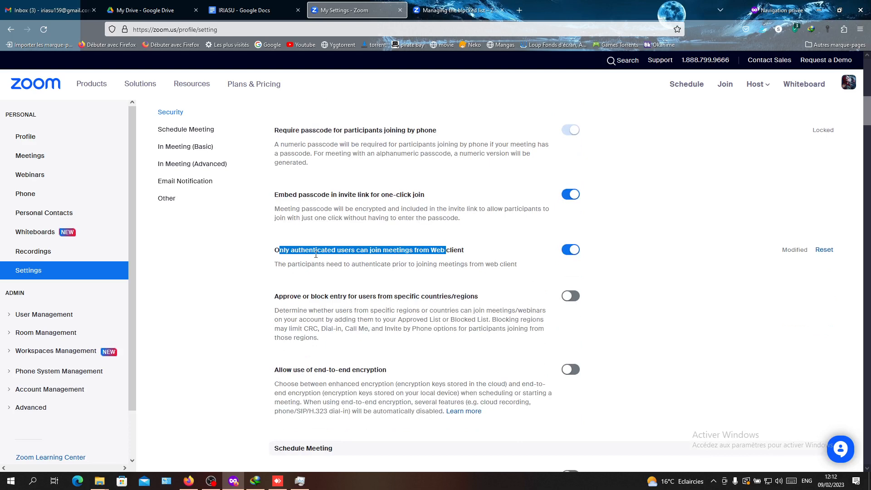
{"action": "mouse_move", "coordinate": [346, 319]}
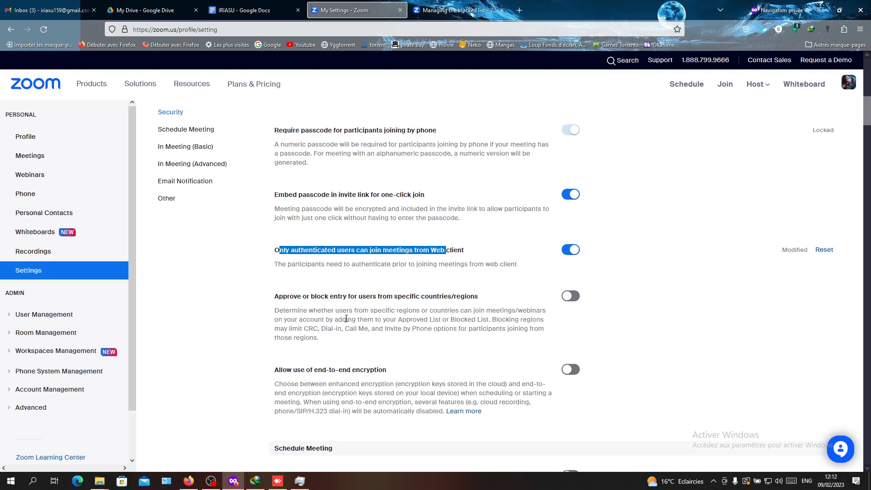
{"action": "mouse_move", "coordinate": [615, 251]}
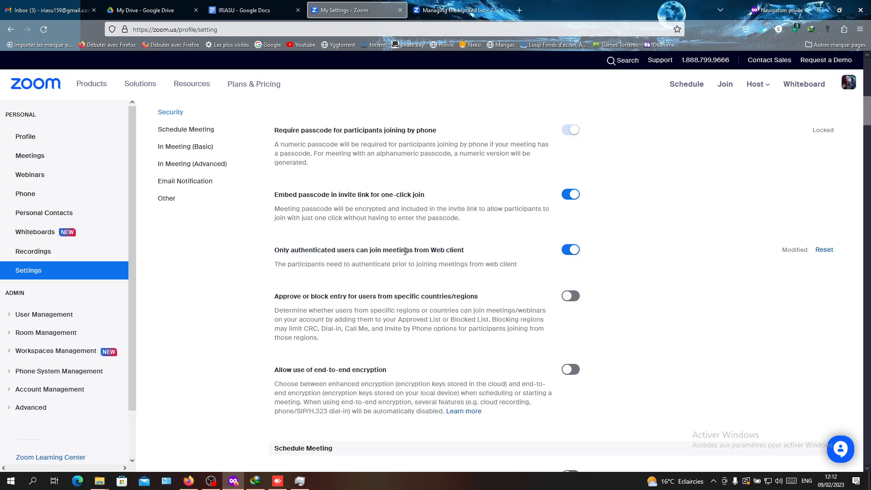
{"action": "scroll", "scroll_direction": "down", "scroll_amount": 3}
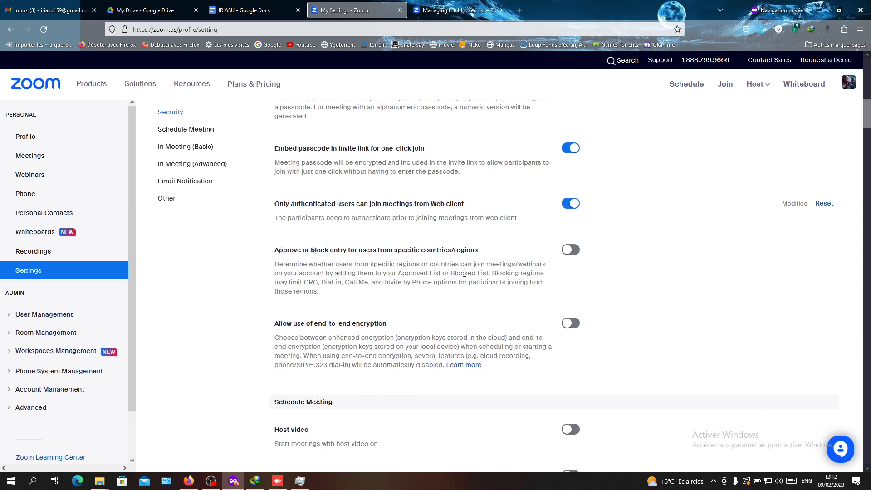
{"action": "mouse_move", "coordinate": [501, 273]}
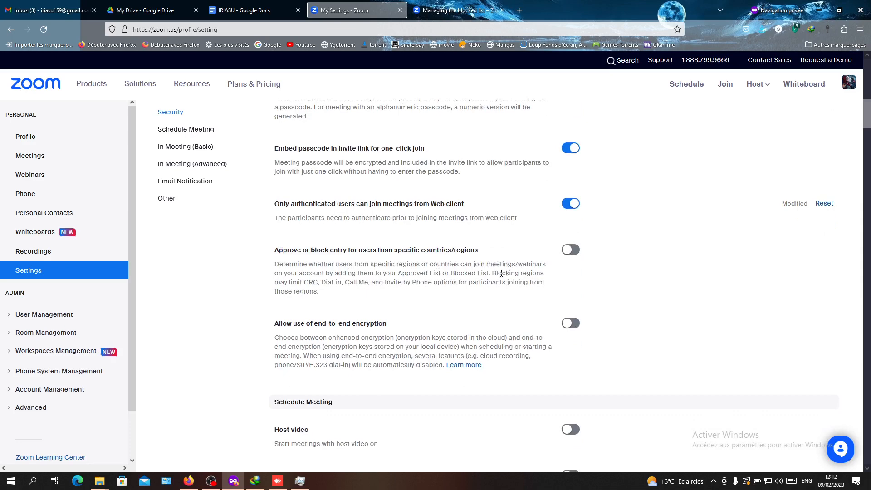
{"action": "left_click", "coordinate": [571, 250]}
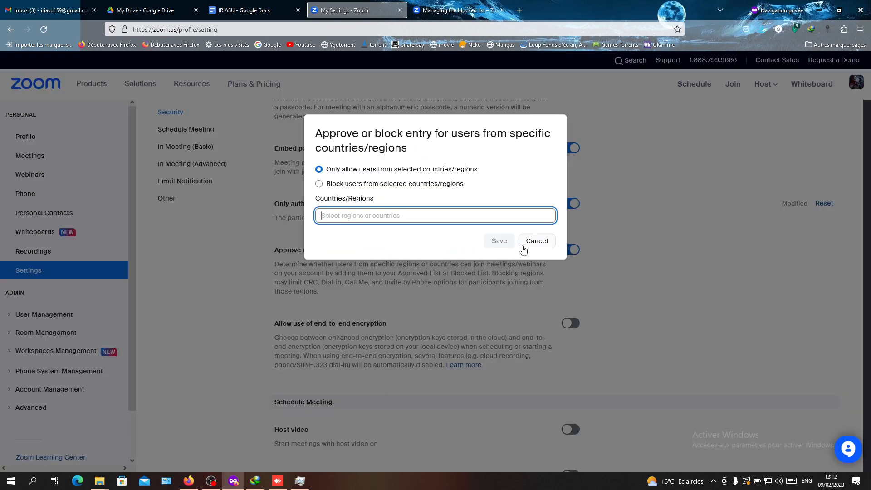
{"action": "mouse_move", "coordinate": [377, 167]}
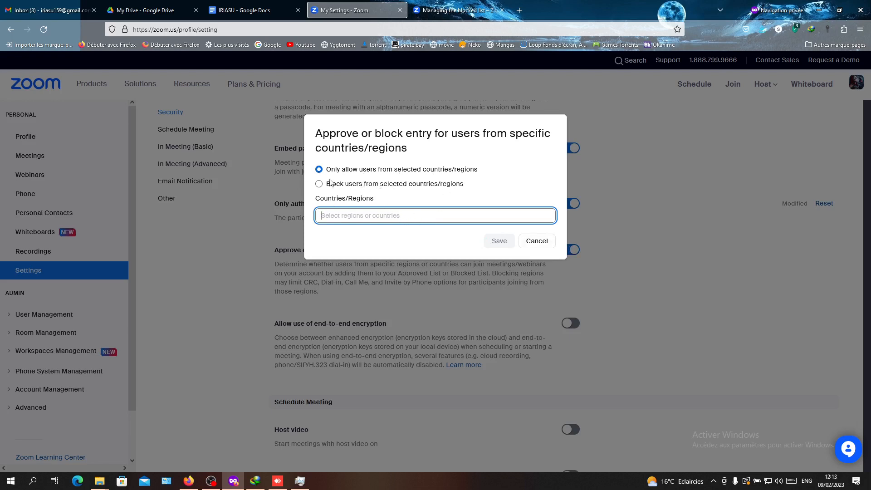
{"action": "left_click", "coordinate": [319, 184]}
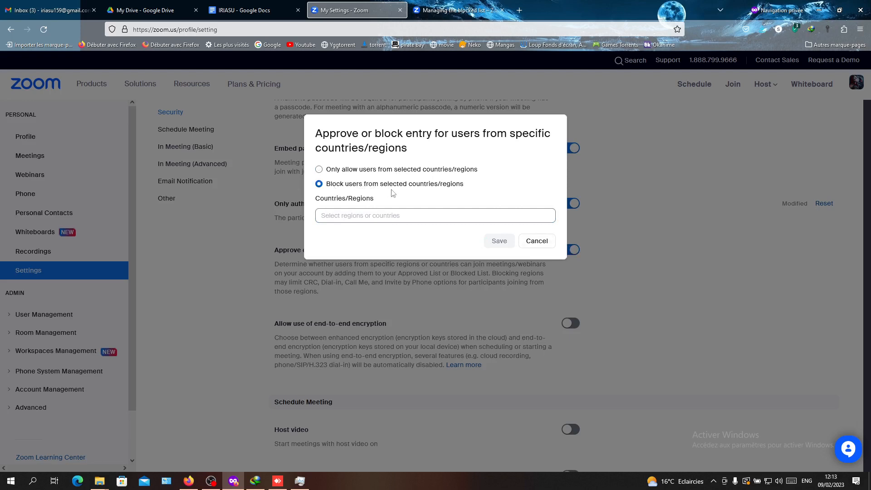
{"action": "left_click", "coordinate": [435, 216]}
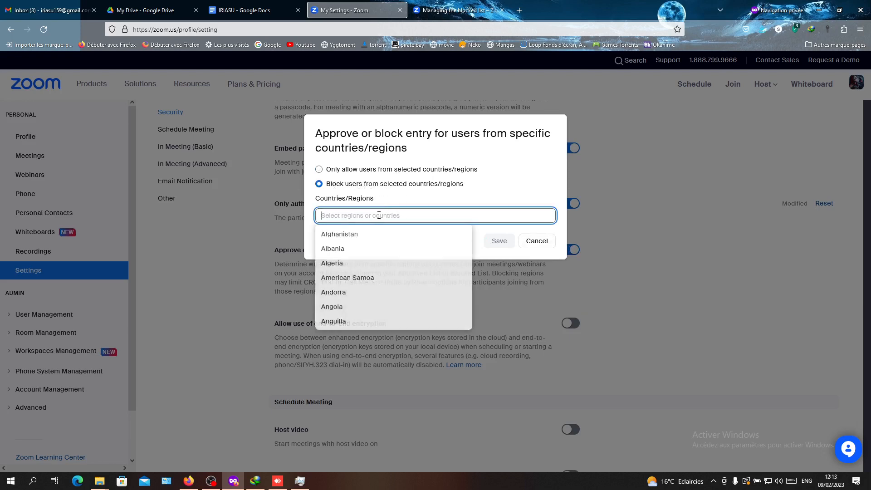
{"action": "scroll", "scroll_direction": "down", "scroll_amount": 3}
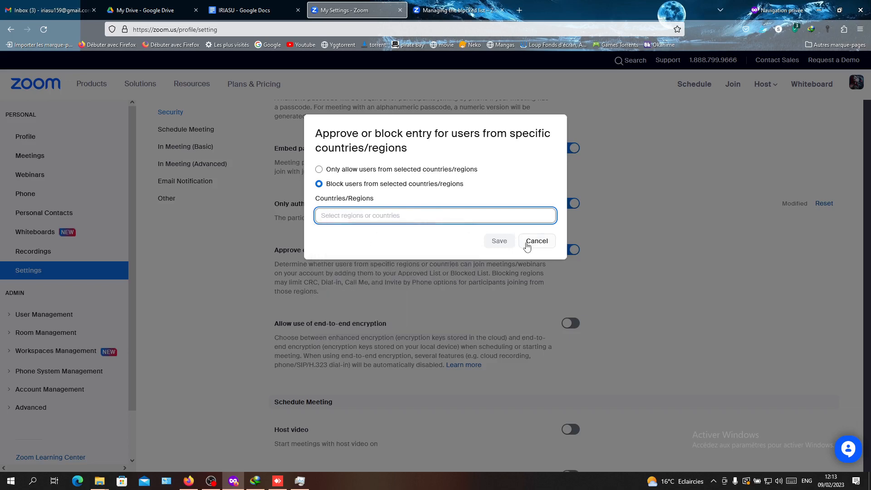
{"action": "left_click", "coordinate": [536, 241]}
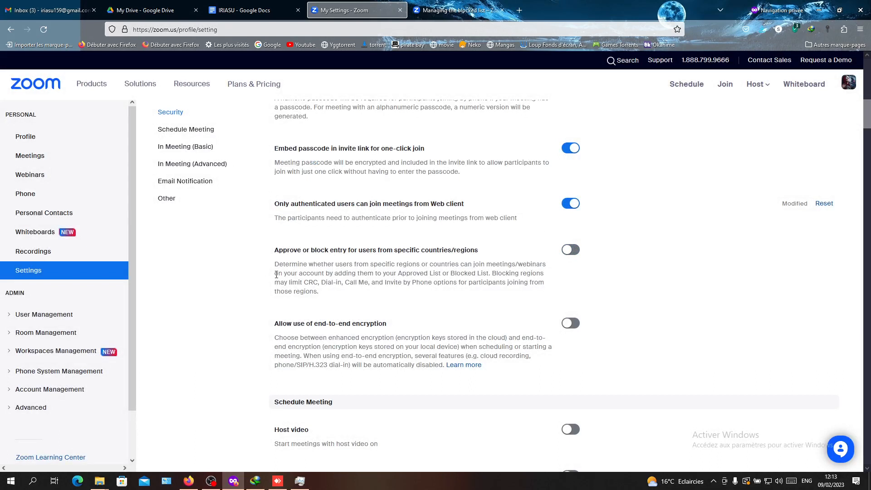
{"action": "mouse_move", "coordinate": [268, 270]}
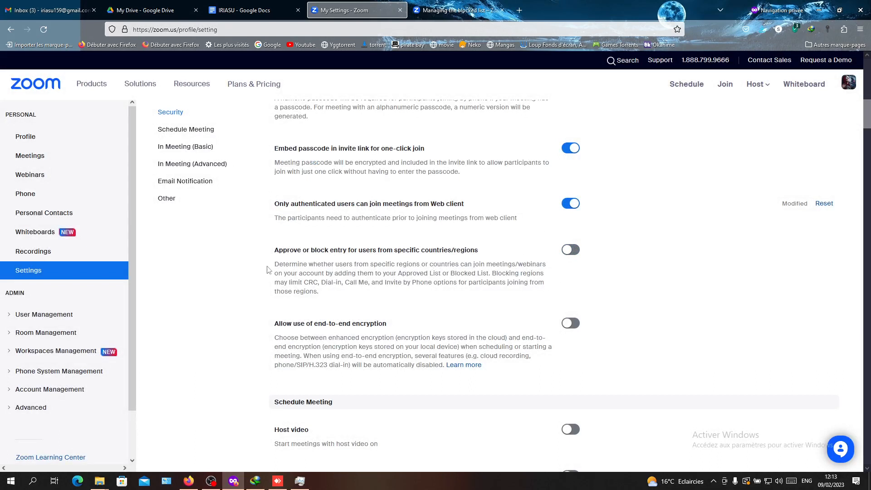
- Scroll back up to Waiting Room and the locked meeting passcode options
{"action": "scroll", "scroll_direction": "down", "scroll_amount": 3}
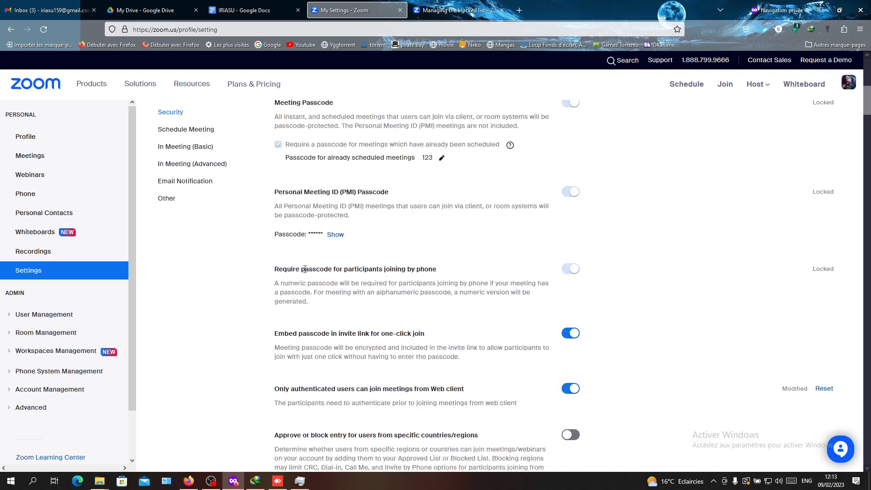
{"action": "scroll", "scroll_direction": "up", "scroll_amount": 3}
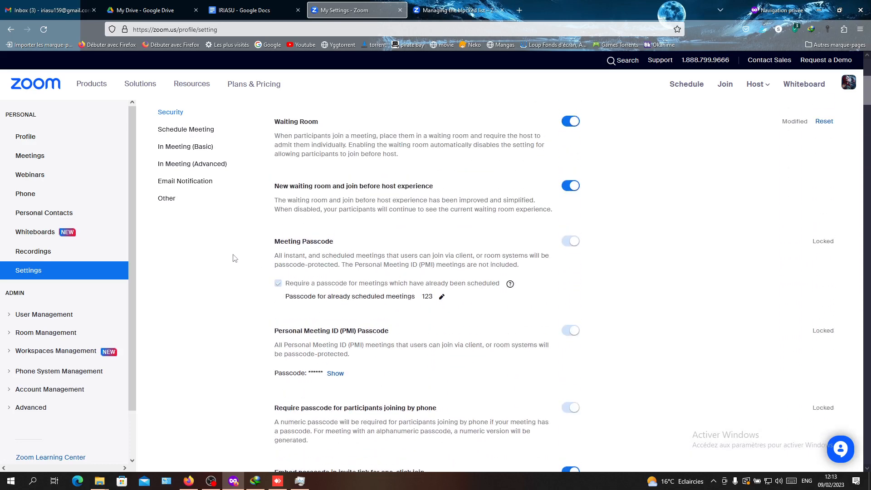
{"action": "mouse_move", "coordinate": [233, 256]}
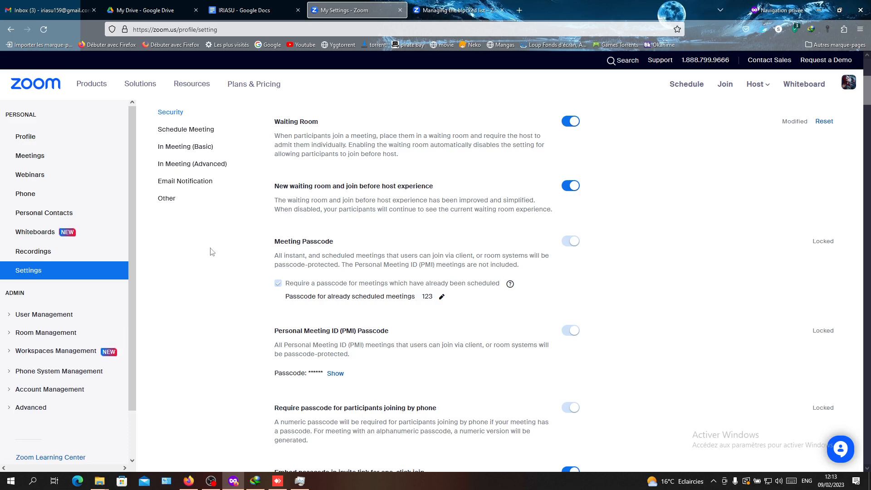
{"action": "mouse_move", "coordinate": [199, 244]}
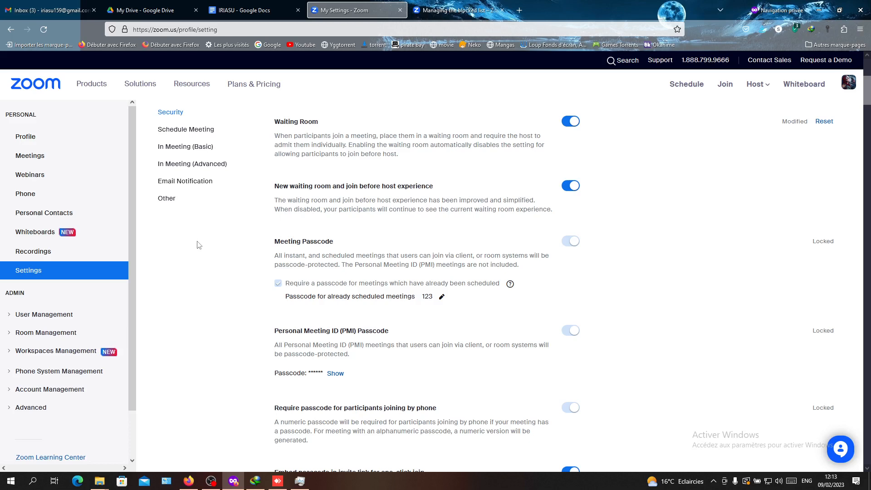